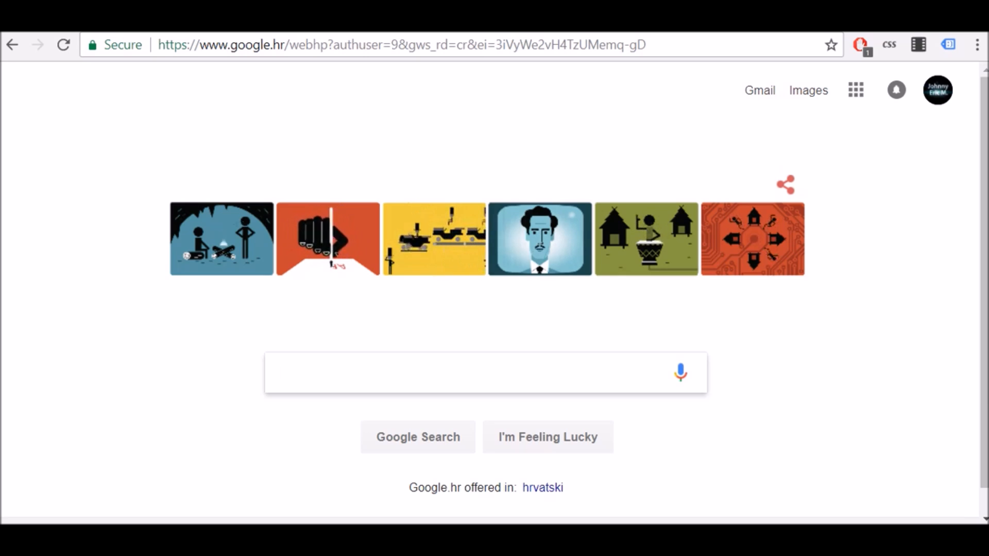
pyautogui.moveTo(977, 44)
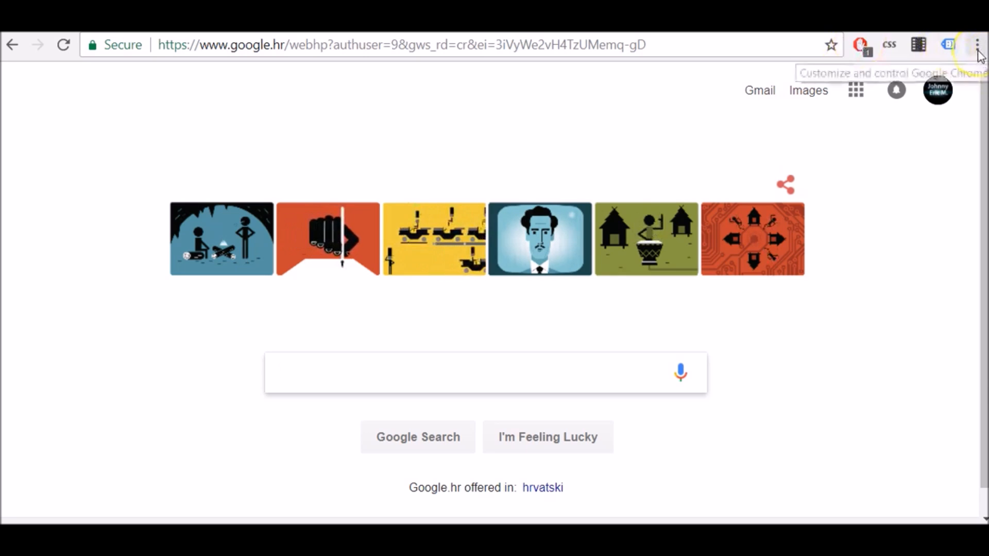
# - Reach the Clear browsing data dialog through Chrome's three-dot menu
pyautogui.click(977, 43)
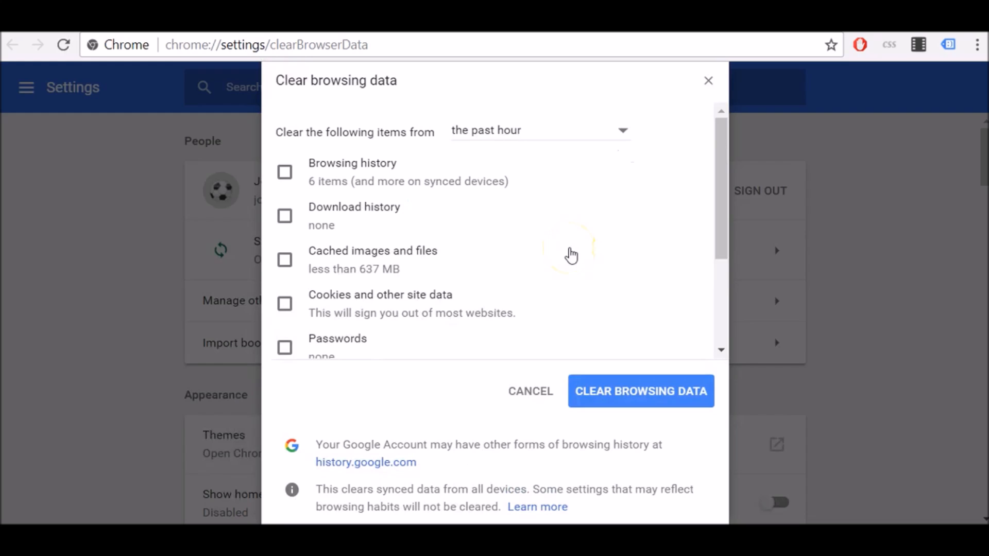
pyautogui.moveTo(569, 261)
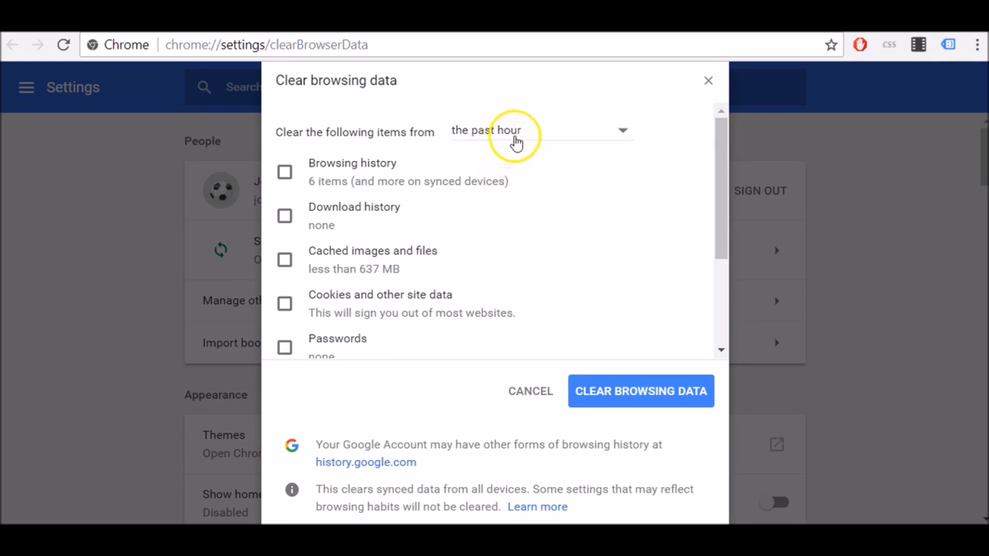
pyautogui.click(539, 130)
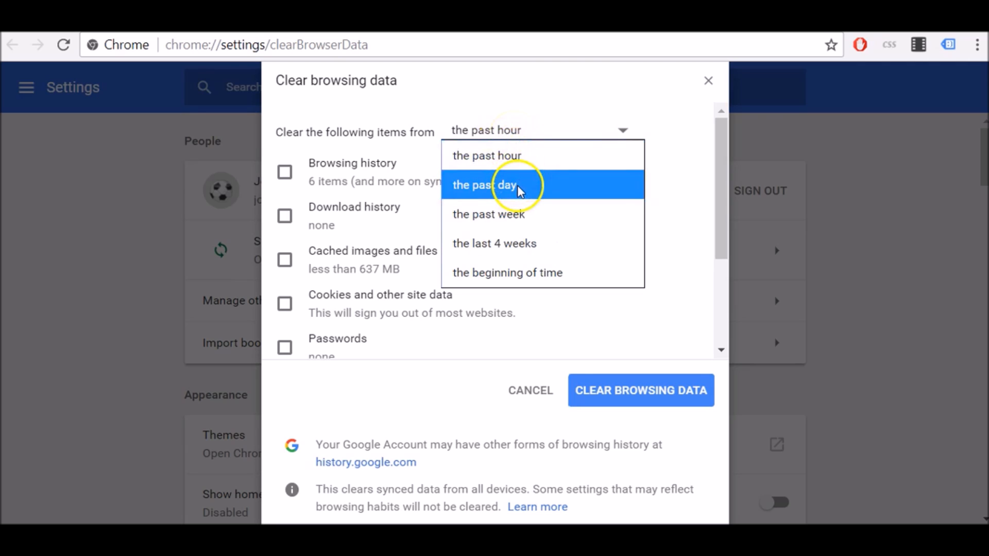
pyautogui.moveTo(519, 243)
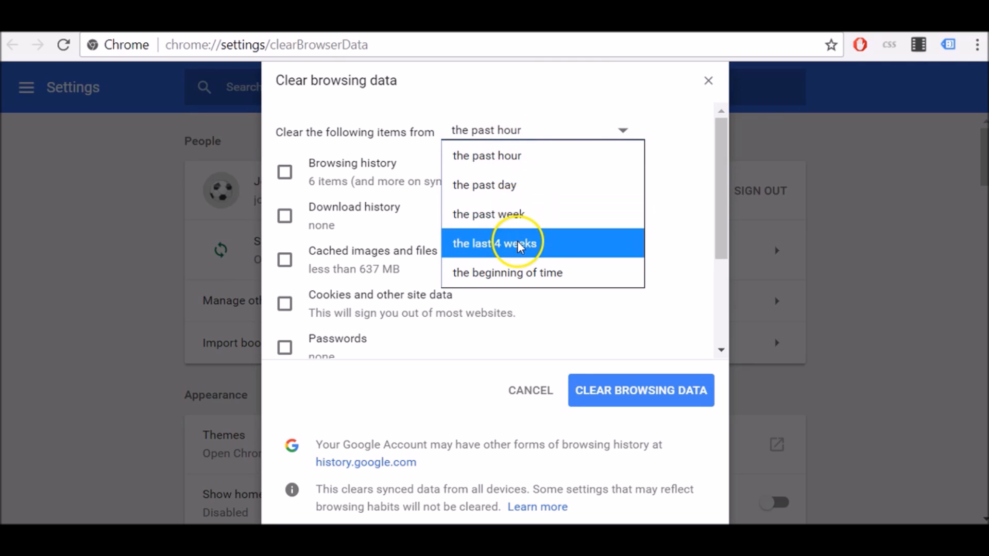
pyautogui.moveTo(519, 273)
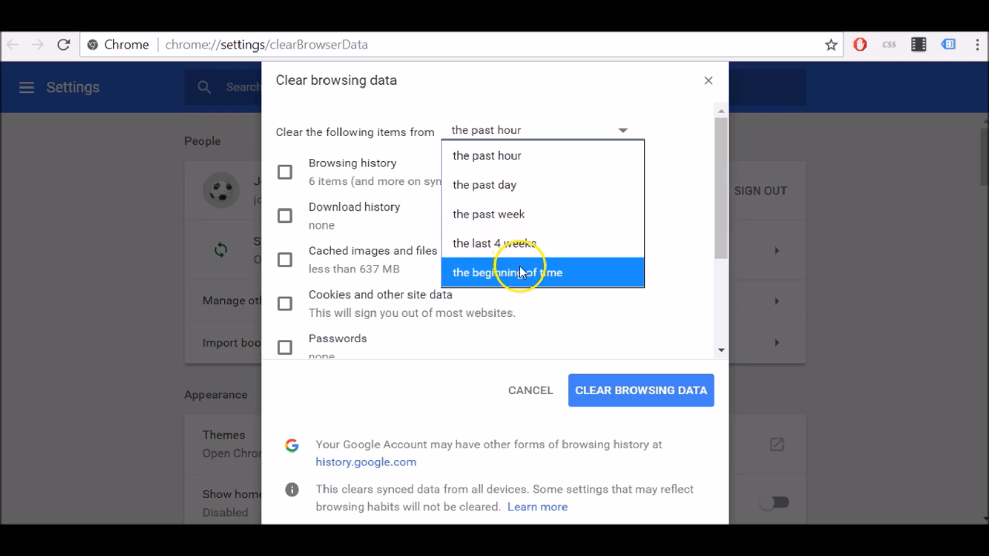
pyautogui.click(524, 271)
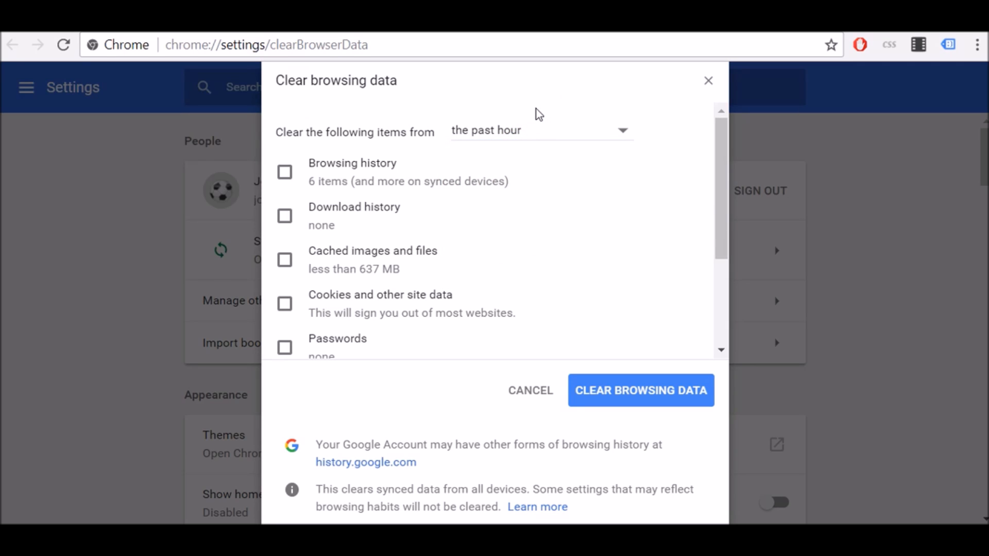
# - Tick cookies, download history, passwords, autofill, hosted app data and media licenses for the past hour
pyautogui.click(284, 304)
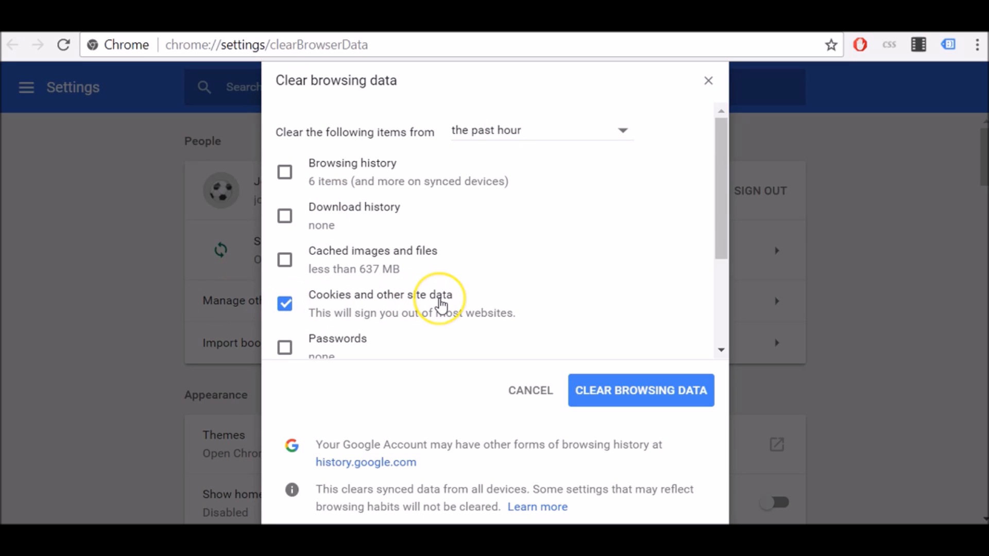
pyautogui.moveTo(364, 217)
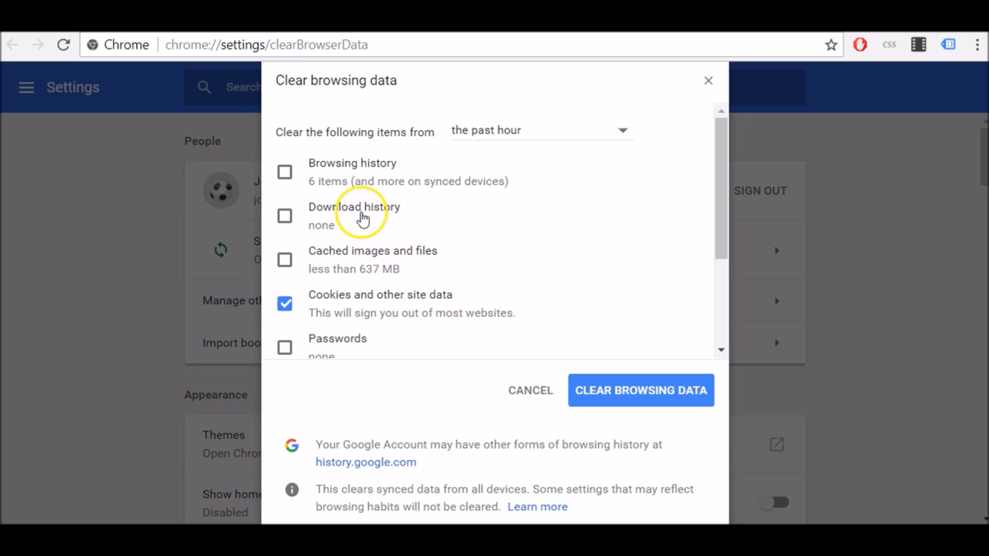
pyautogui.click(284, 172)
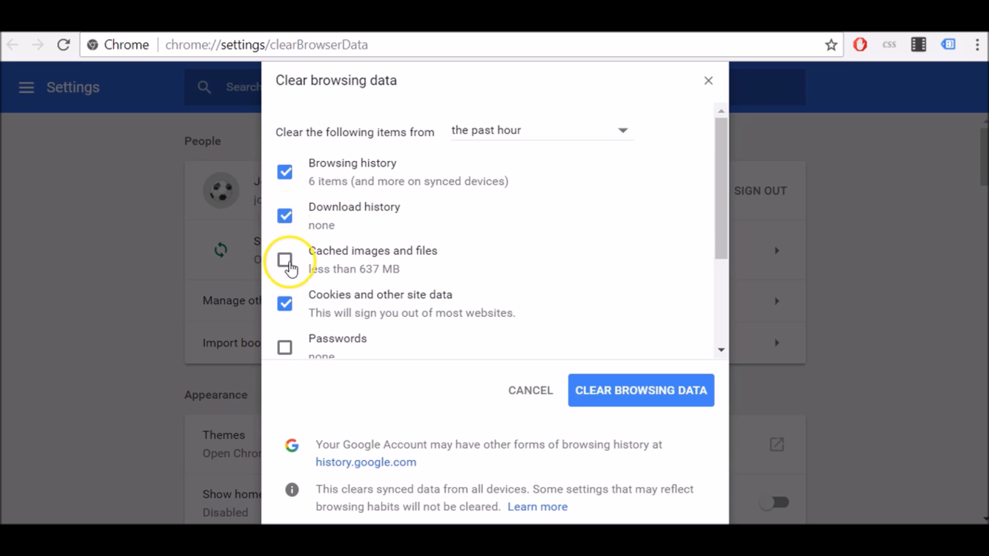
pyautogui.scroll(-3)
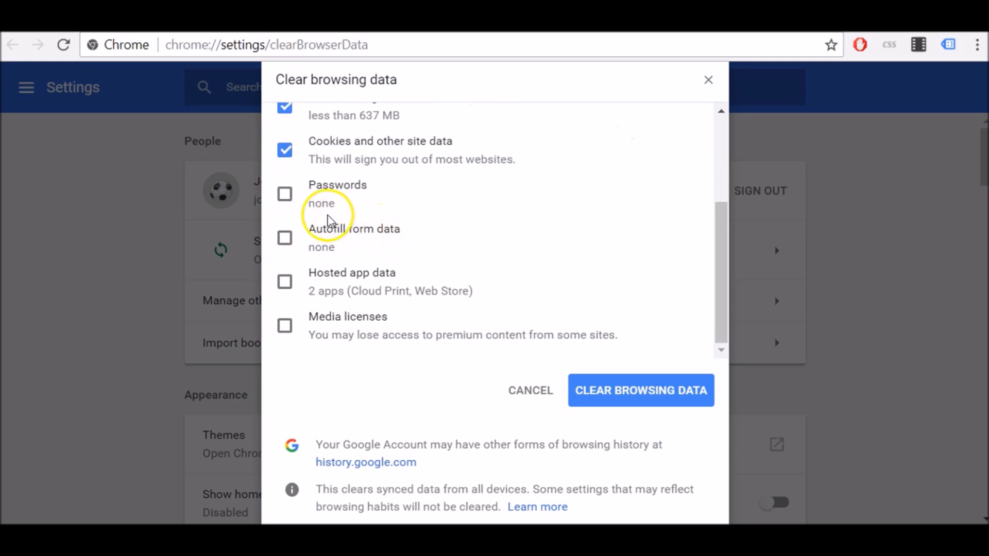
pyautogui.click(284, 194)
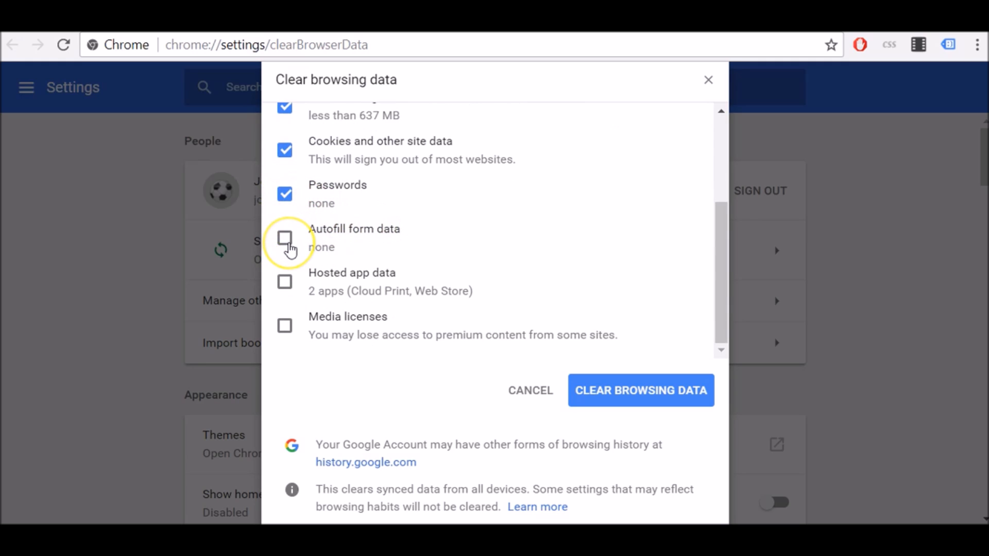
pyautogui.click(285, 238)
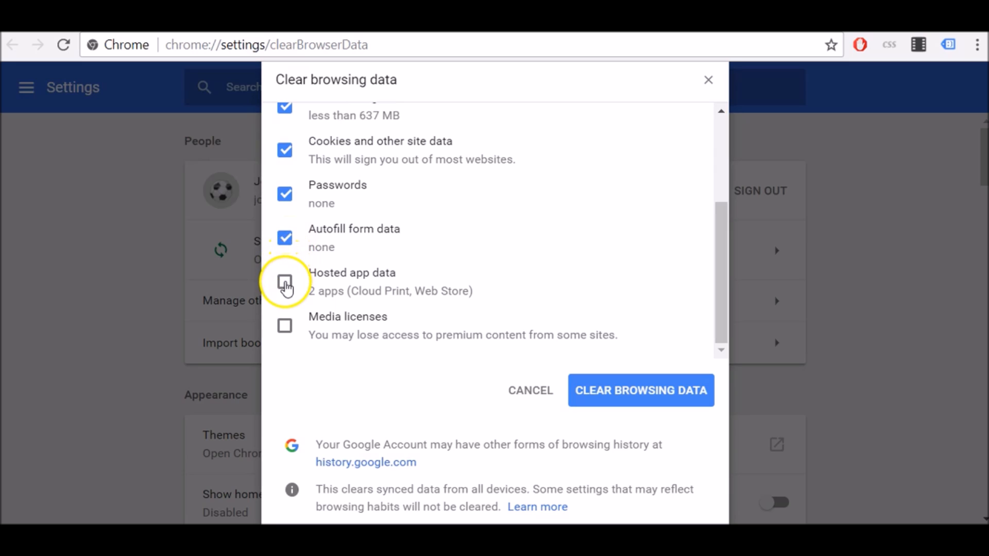
pyautogui.click(284, 283)
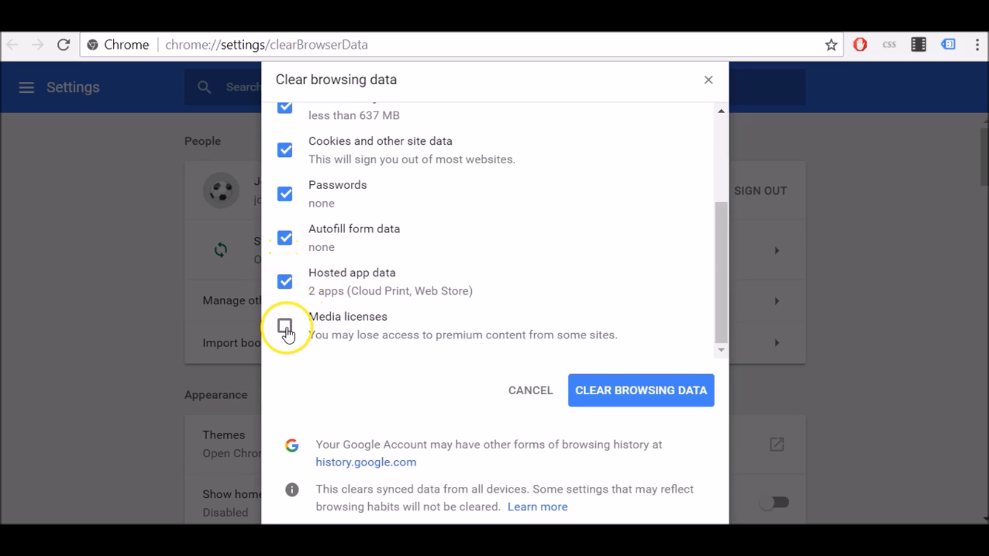
pyautogui.click(284, 326)
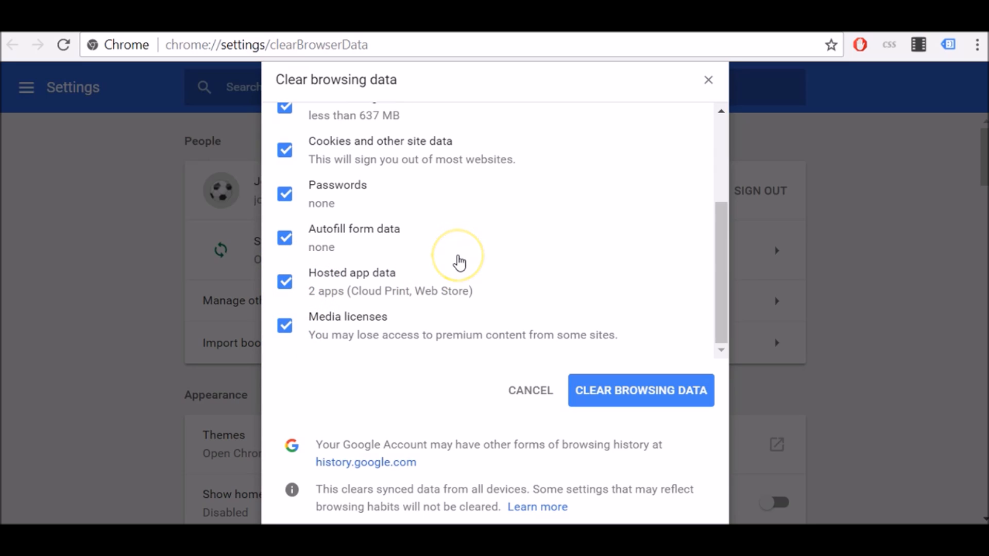